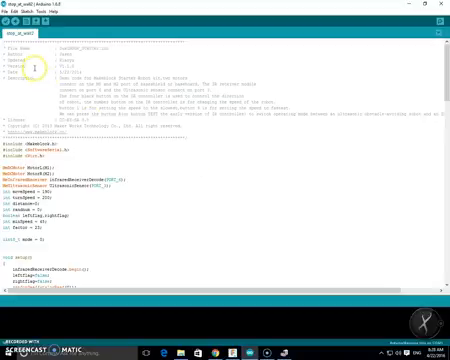
- Open and dismiss the File menu, then scroll down the sketch toward ultraCarProcess()
{"action": "left_click", "coordinate": [10, 9]}
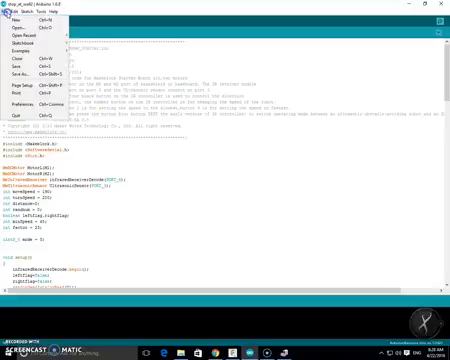
{"action": "left_click", "coordinate": [23, 47]}
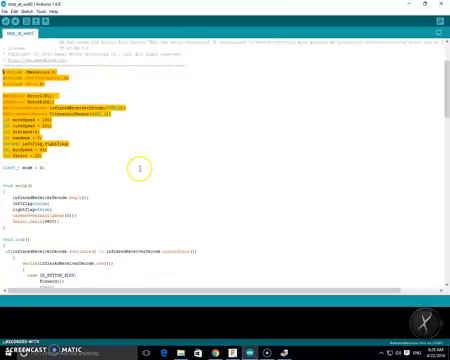
{"action": "scroll", "scroll_direction": "down", "scroll_amount": 3}
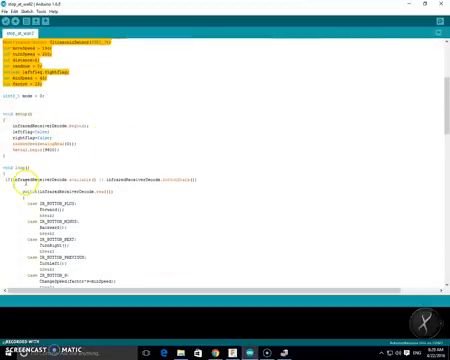
{"action": "scroll", "scroll_direction": "down", "scroll_amount": 3}
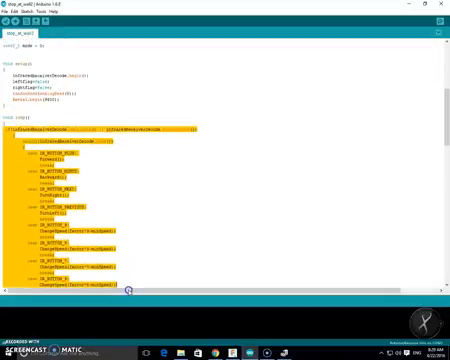
{"action": "scroll", "scroll_direction": "down", "scroll_amount": 3}
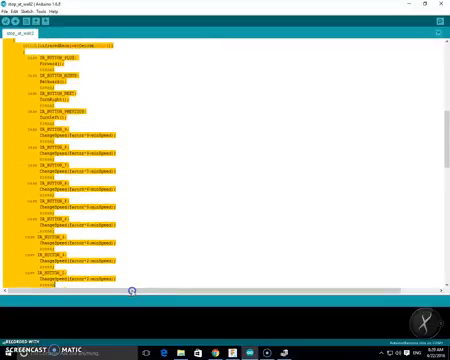
{"action": "scroll", "scroll_direction": "down", "scroll_amount": 3}
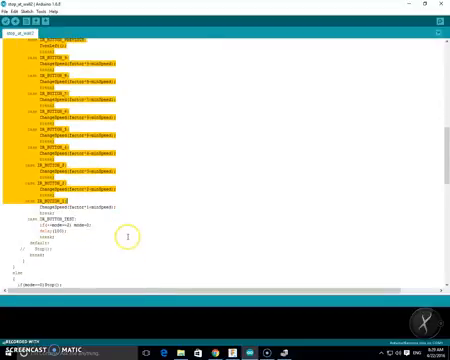
{"action": "scroll", "scroll_direction": "down", "scroll_amount": 3}
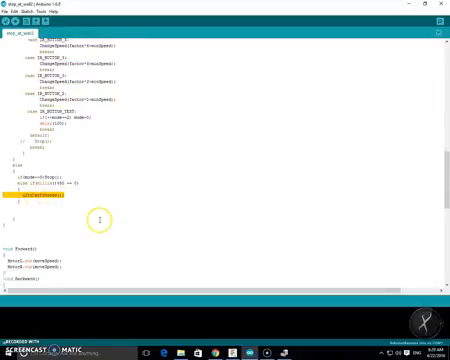
{"action": "scroll", "scroll_direction": "down", "scroll_amount": 3}
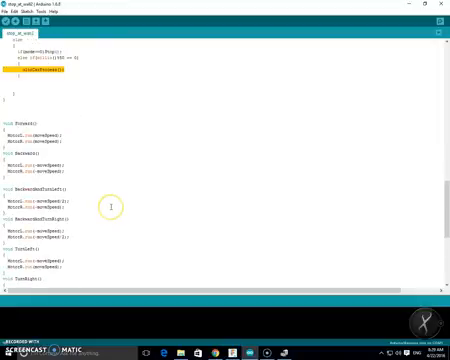
{"action": "scroll", "scroll_direction": "down", "scroll_amount": 3}
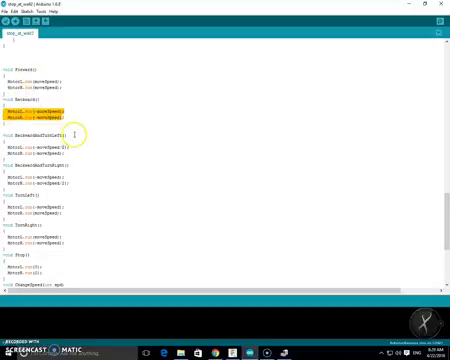
{"action": "scroll", "scroll_direction": "down", "scroll_amount": 3}
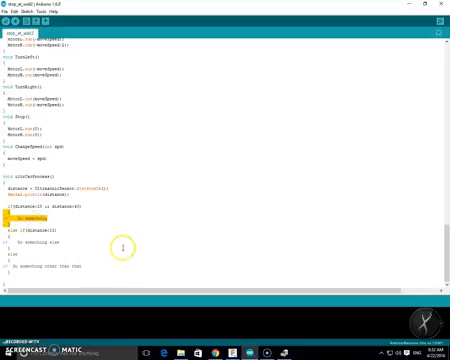
{"action": "scroll", "scroll_direction": "down", "scroll_amount": 3}
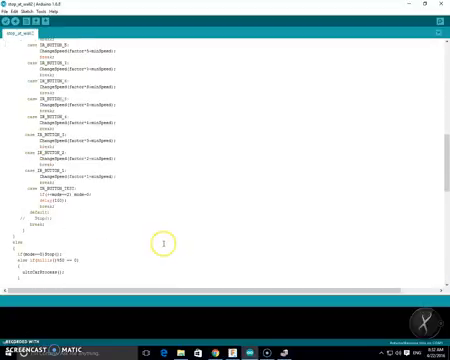